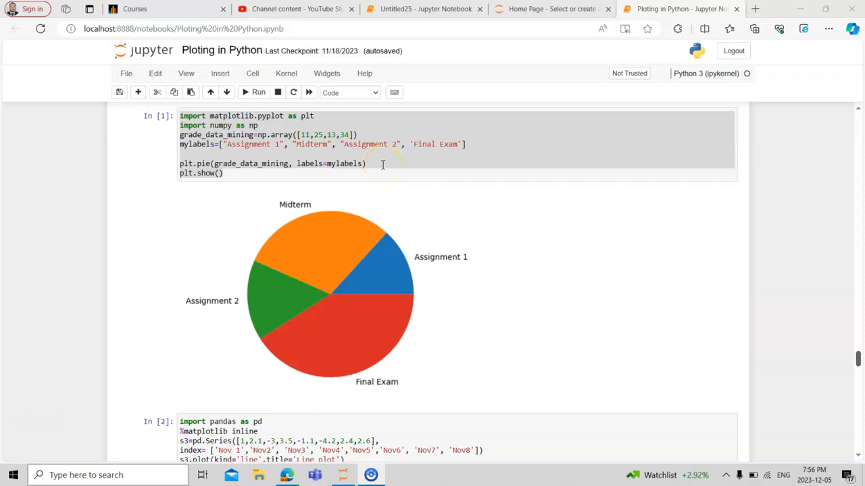
Select the matplotlib import and grade_data_mining names in the pie chart code.
left_click(336, 173)
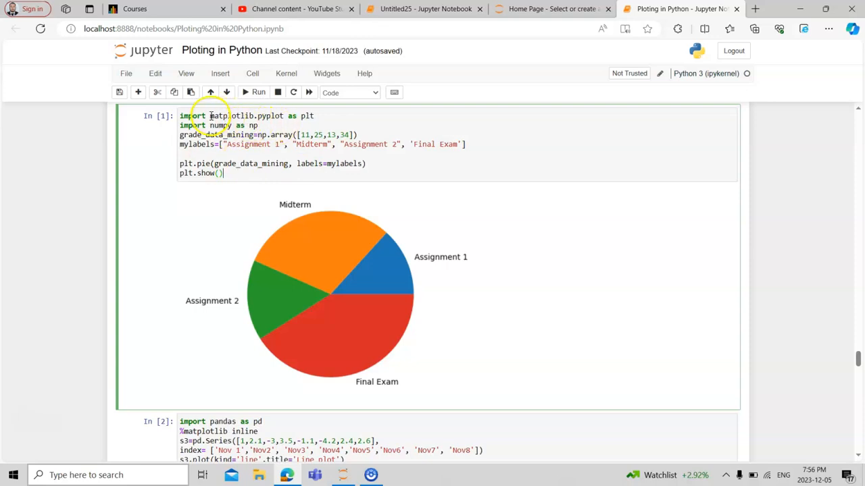
double_click(229, 116)
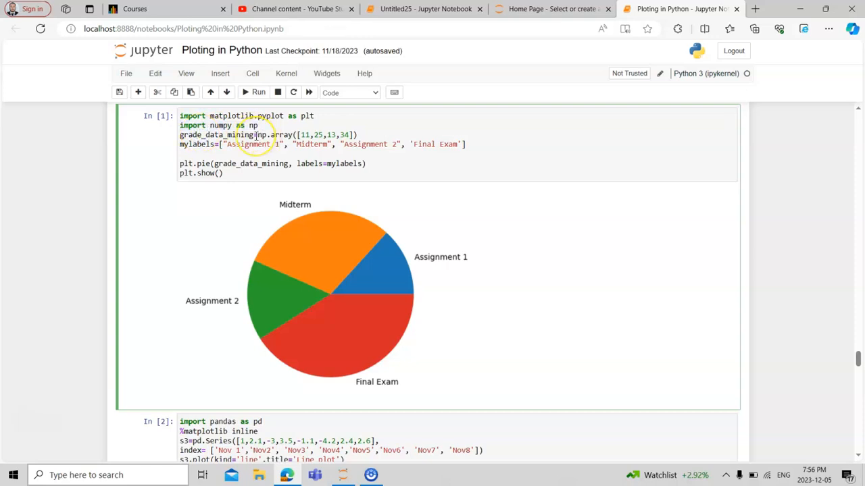
double_click(216, 134)
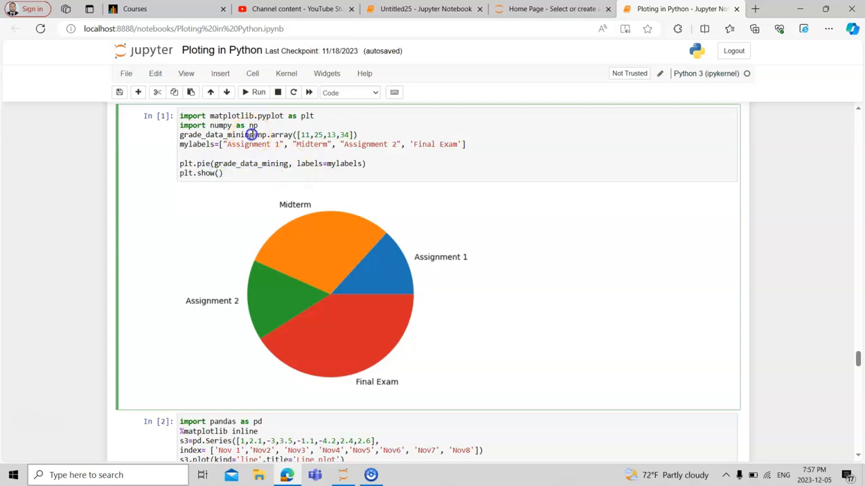
double_click(220, 134)
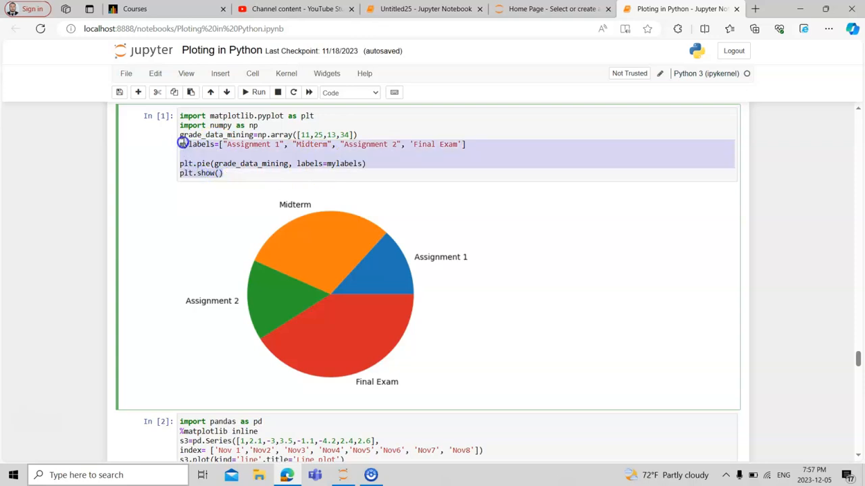
Rerun the pie chart cell, then the pandas line plot cell.
left_click(254, 92)
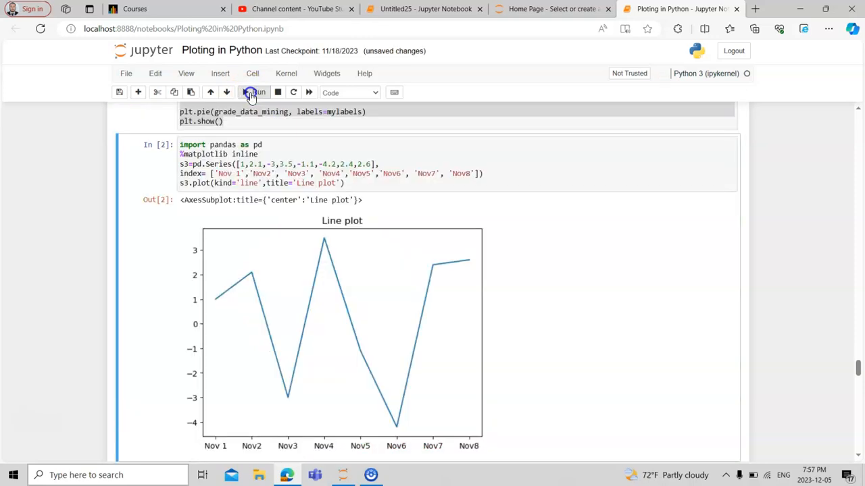
left_click(254, 93)
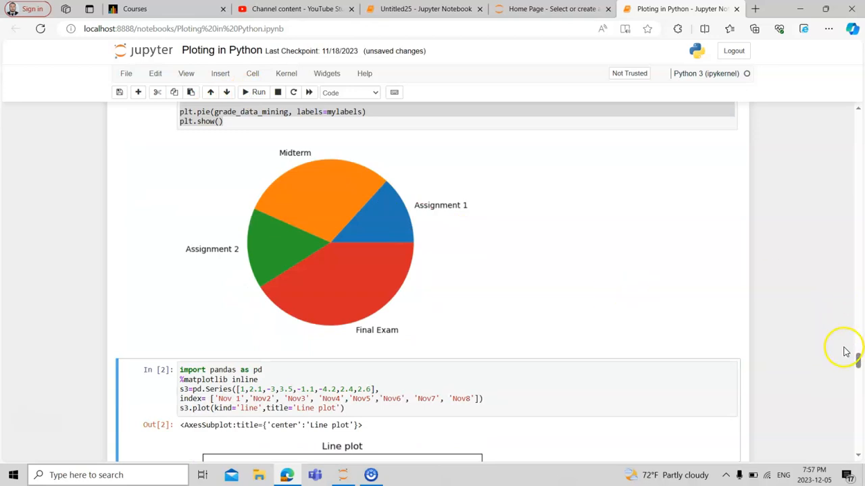
mouse_move(859, 463)
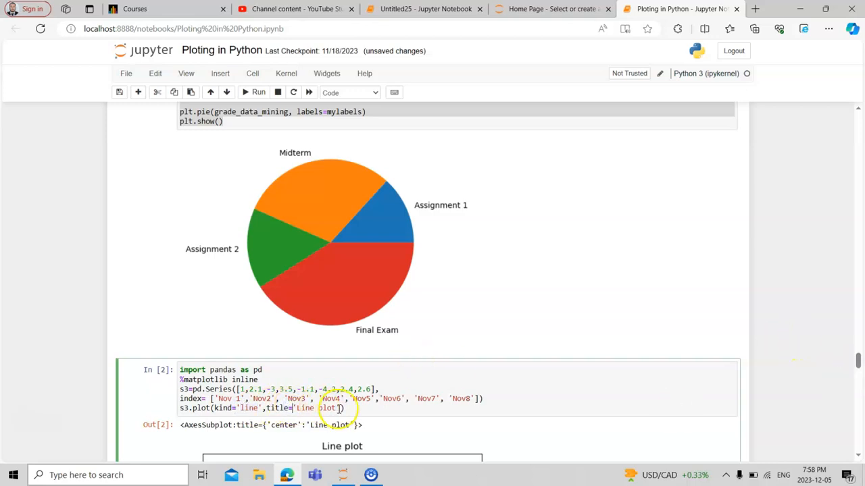
left_click(254, 92)
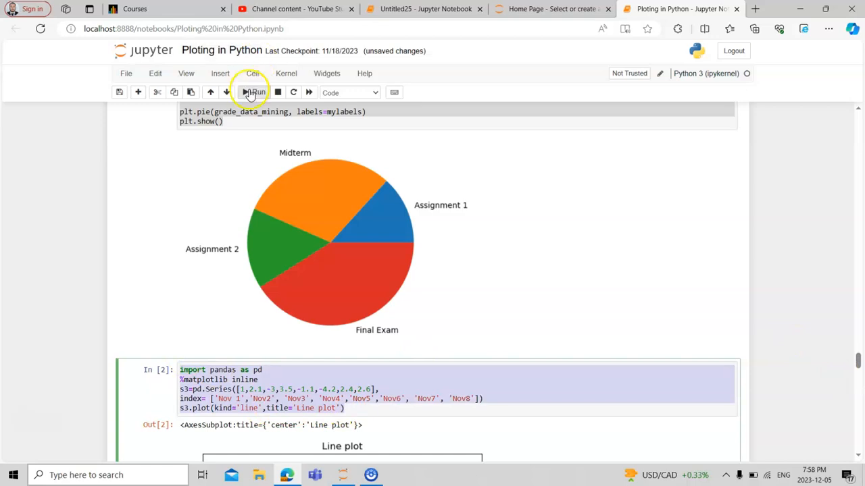
left_click(255, 92)
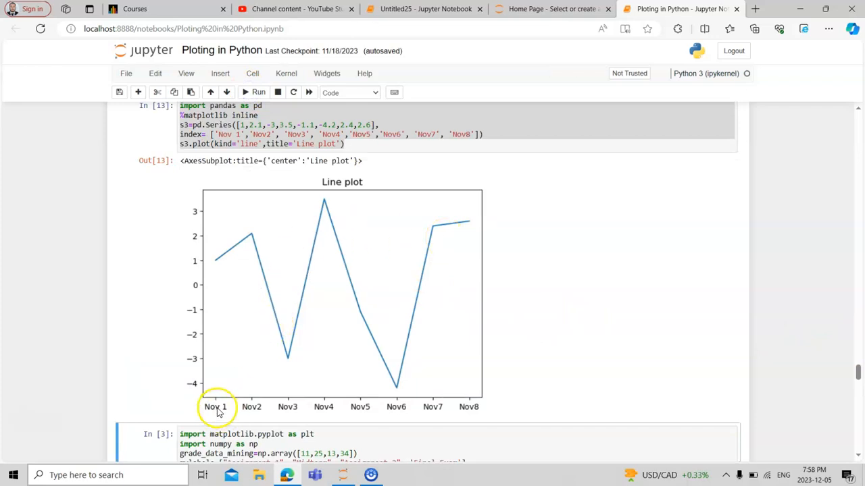
mouse_move(213, 374)
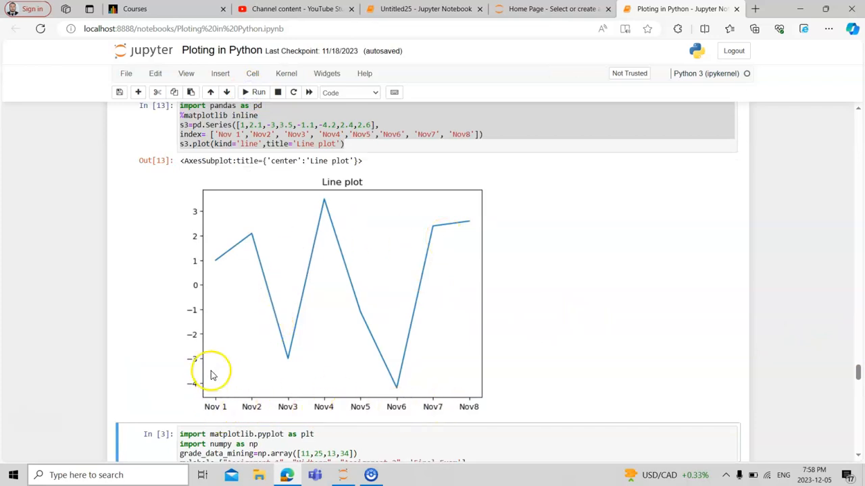
mouse_move(566, 329)
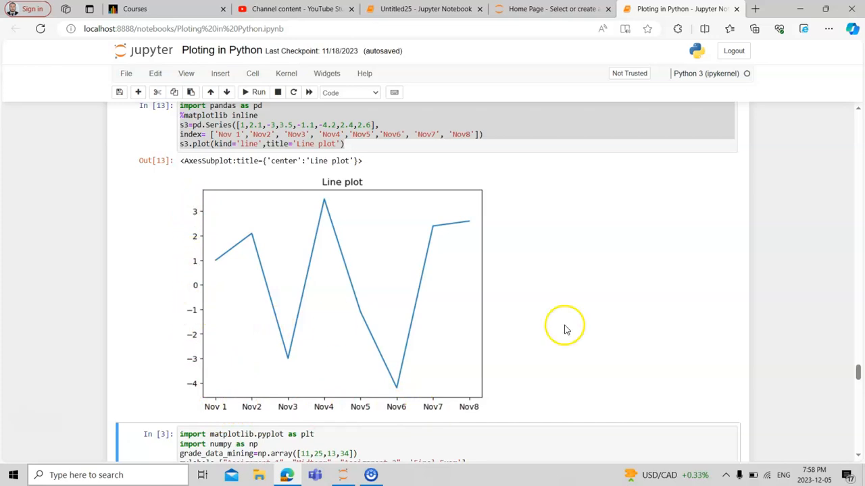
Scroll down to the Box Whisker Chart cell and type 'fa' into its code.
scroll("down", 3)
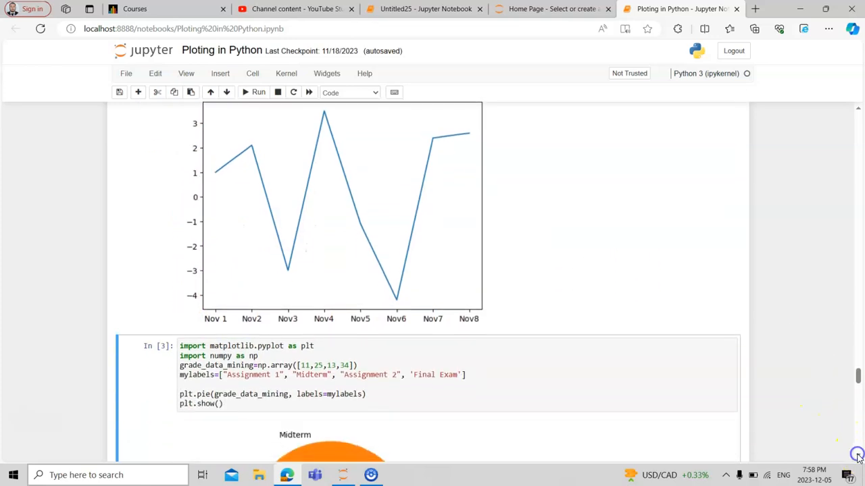
scroll("down", 3)
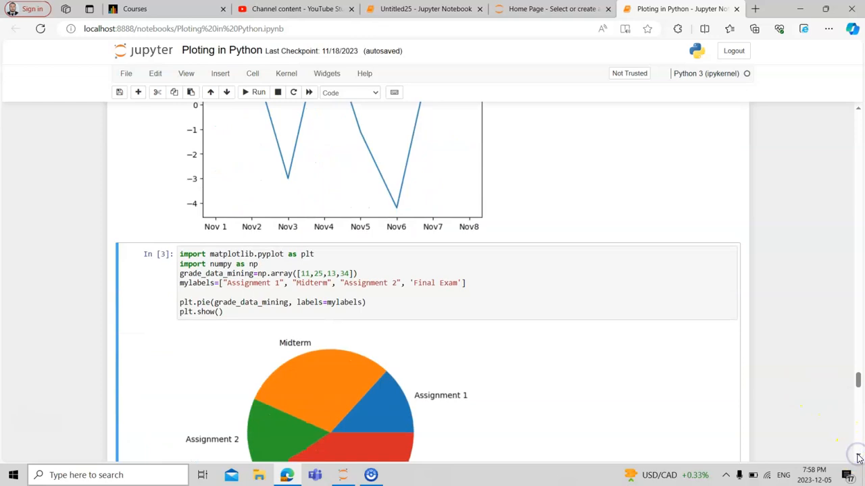
scroll("down", 3)
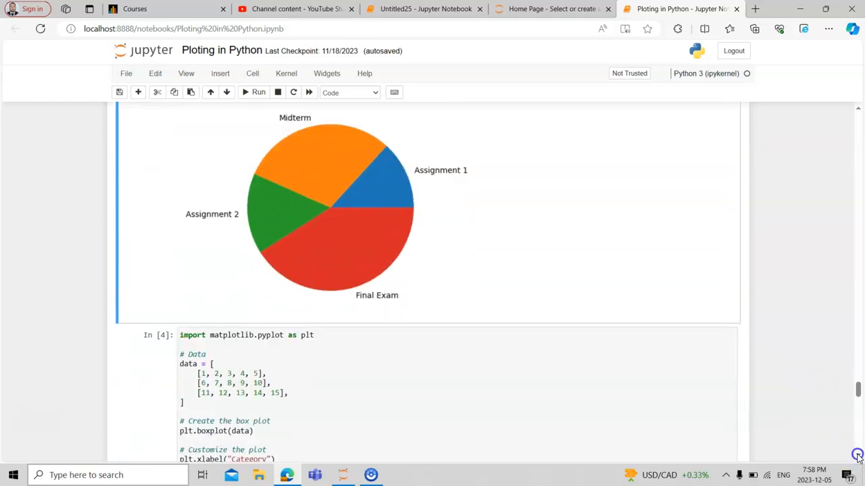
scroll("down", 3)
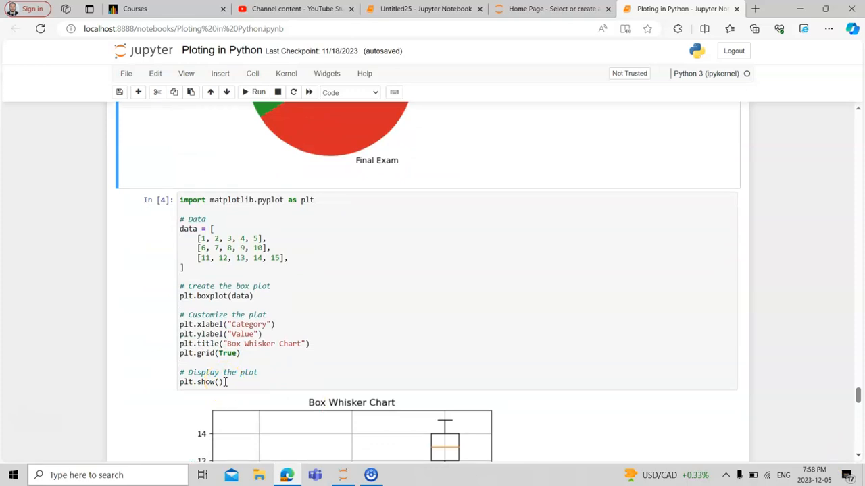
left_click(218, 381)
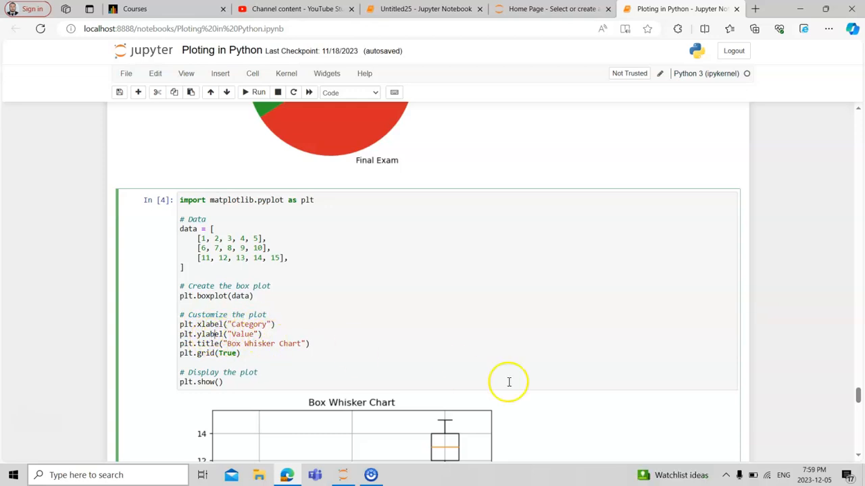
mouse_move(232, 345)
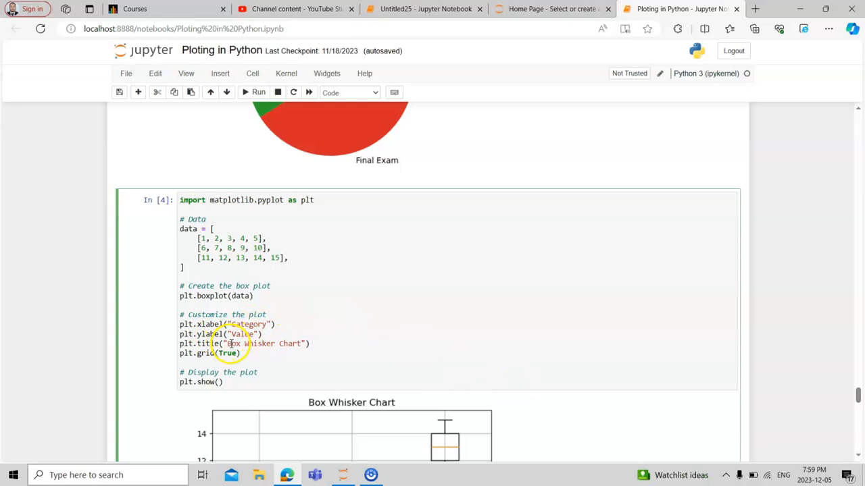
mouse_move(223, 372)
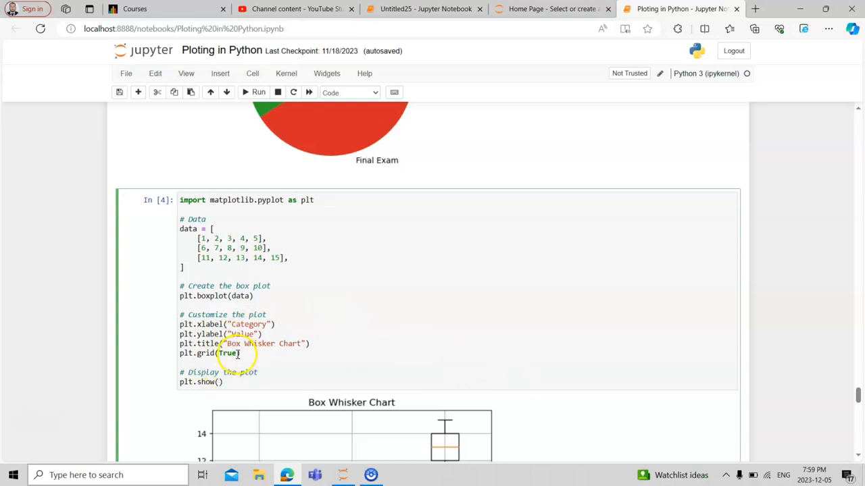
type("fa")
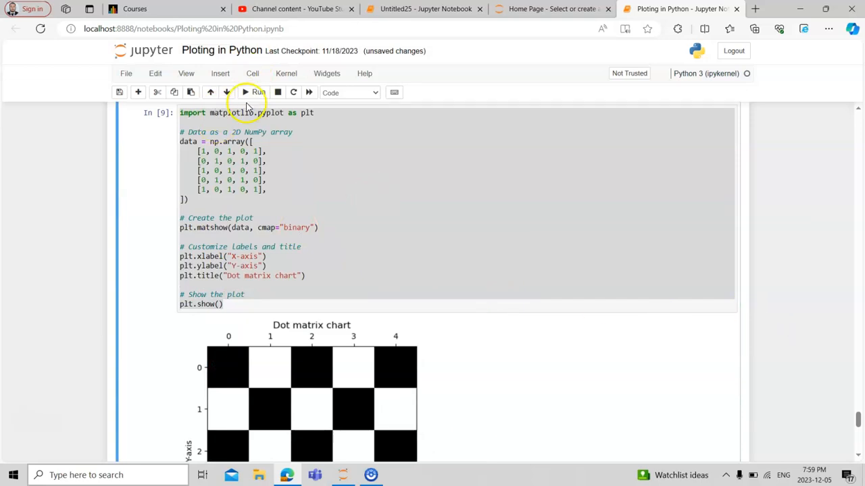
Scroll through the box plot output and dismiss the Edge pop-up notification.
scroll("down", 3)
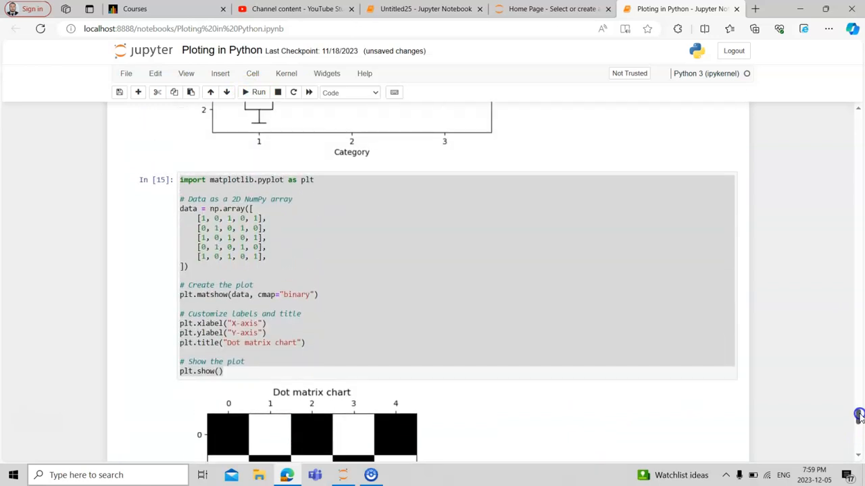
mouse_move(858, 417)
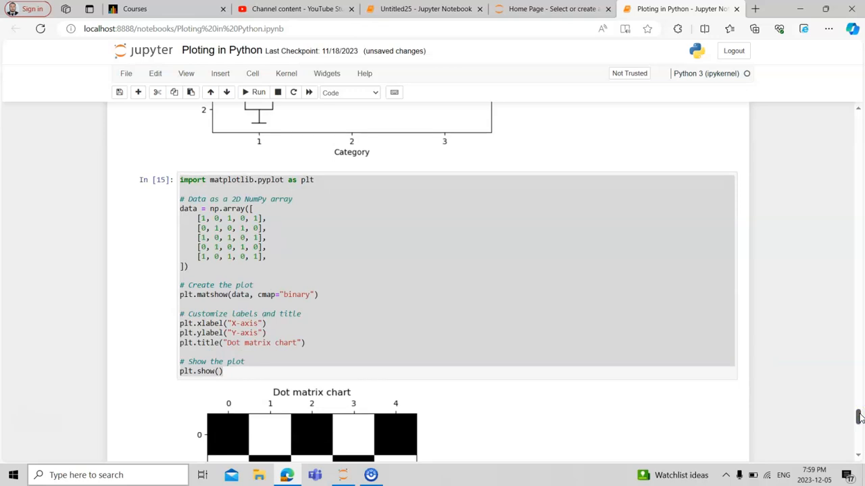
scroll("down", 3)
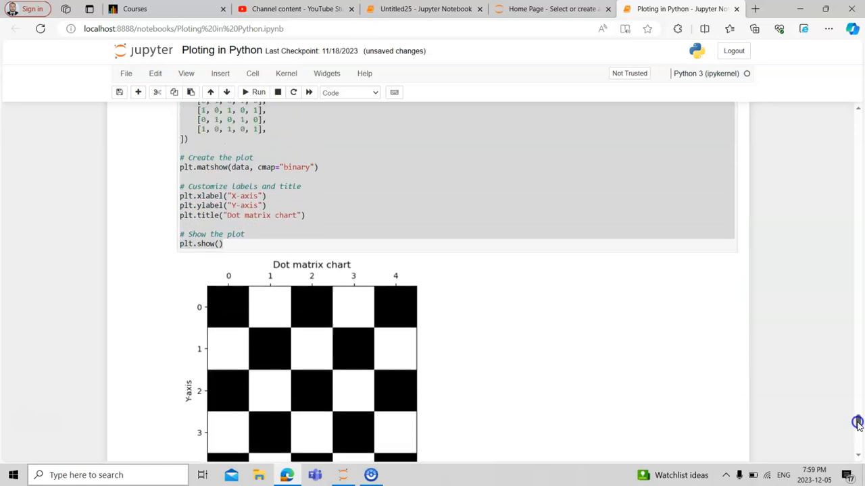
scroll("up", 3)
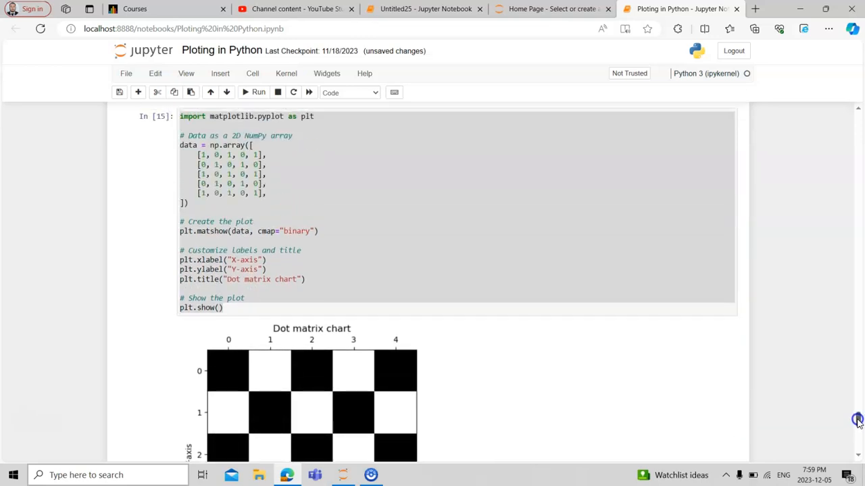
scroll("down", 3)
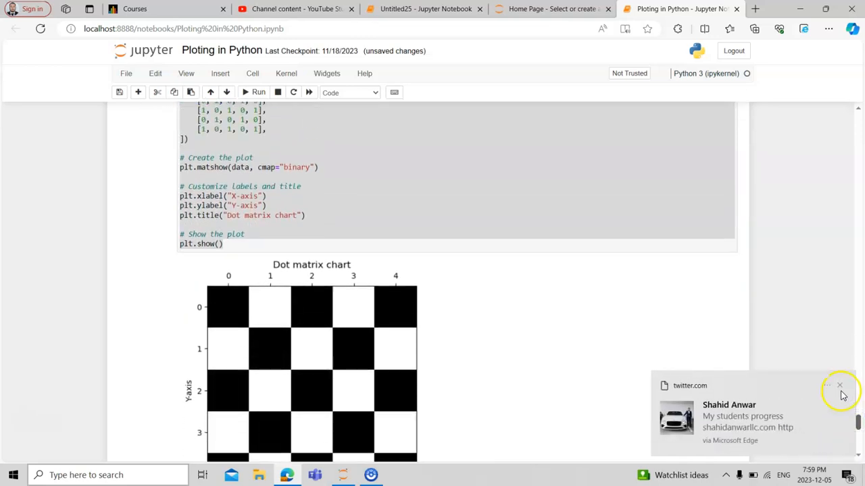
left_click(840, 385)
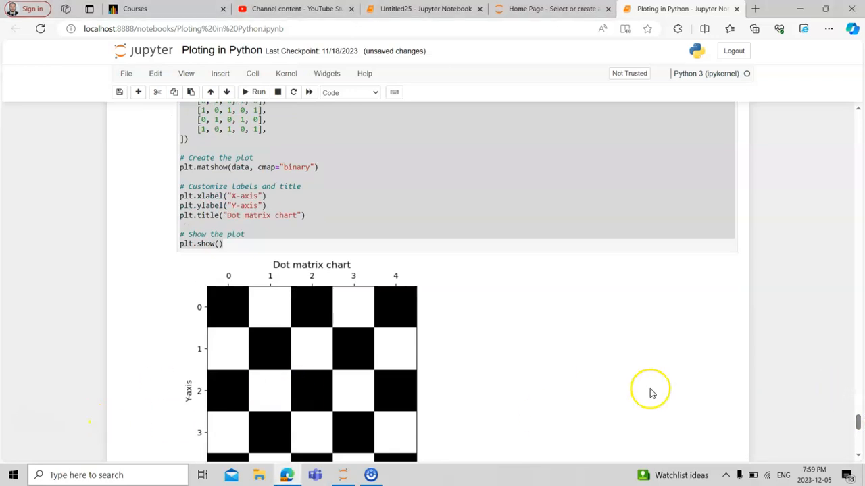
mouse_move(858, 426)
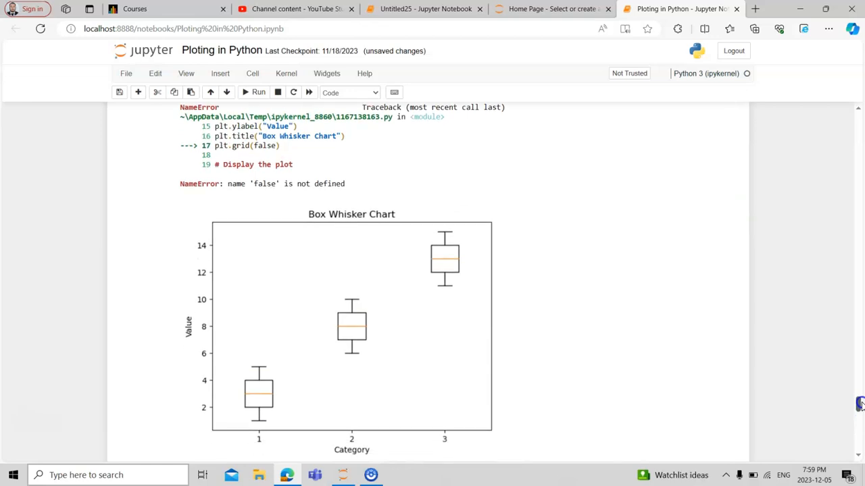
Change plt.grid(True) to plt.grid(False) in the box plot cell and rerun it.
scroll("down", 3)
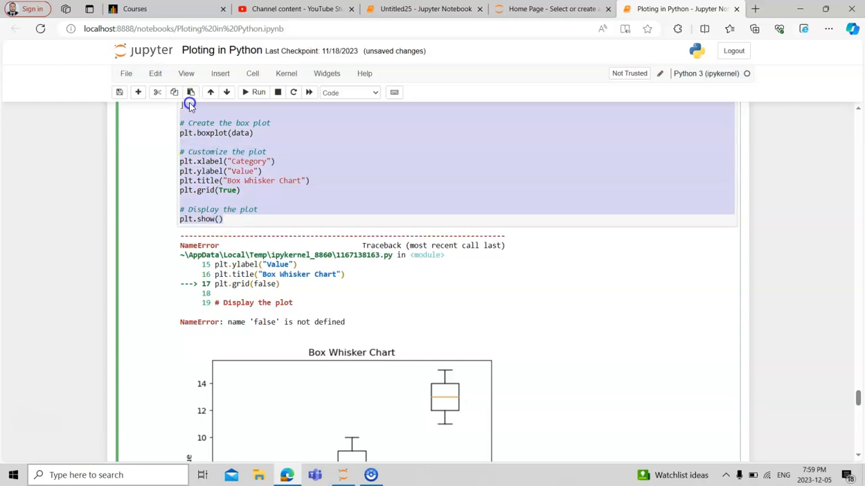
mouse_move(856, 397)
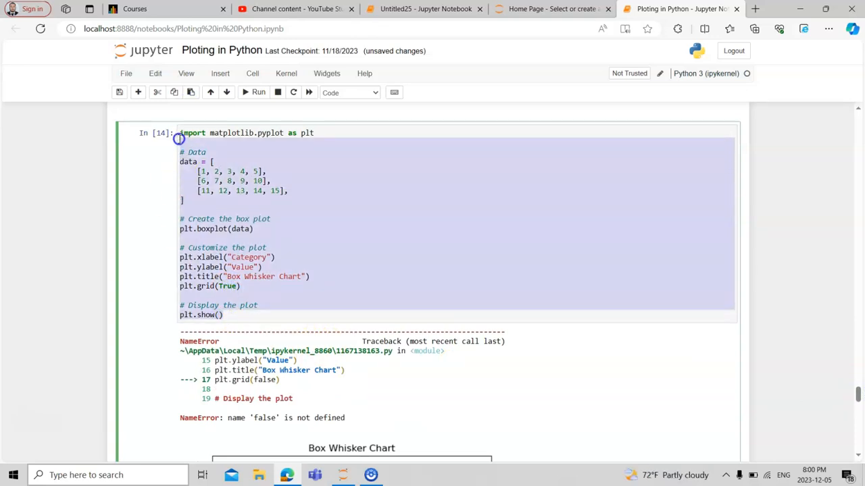
left_click(254, 92)
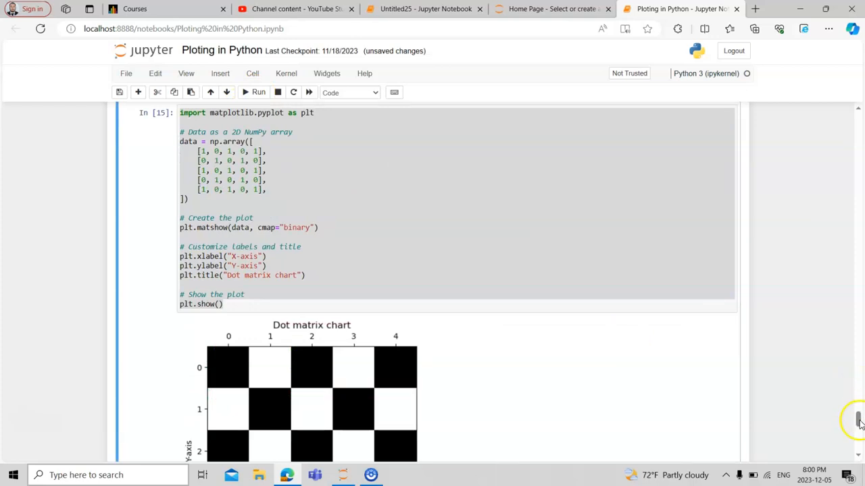
scroll("down", 3)
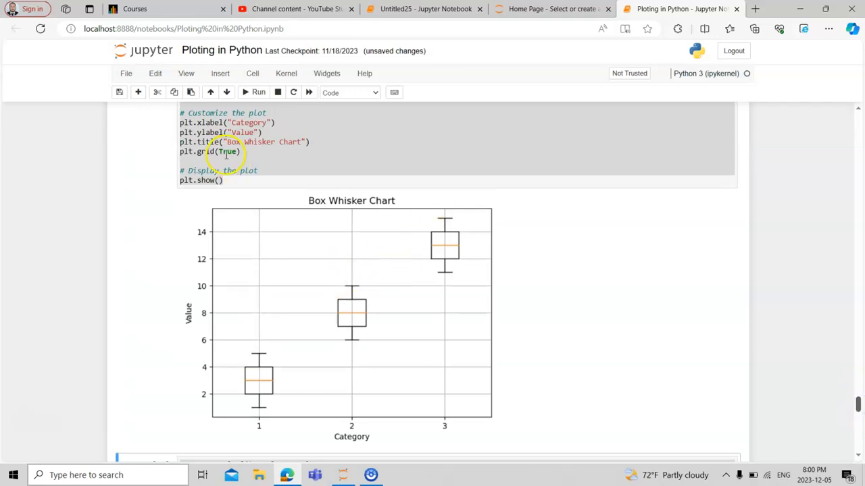
left_click(222, 151)
type("F")
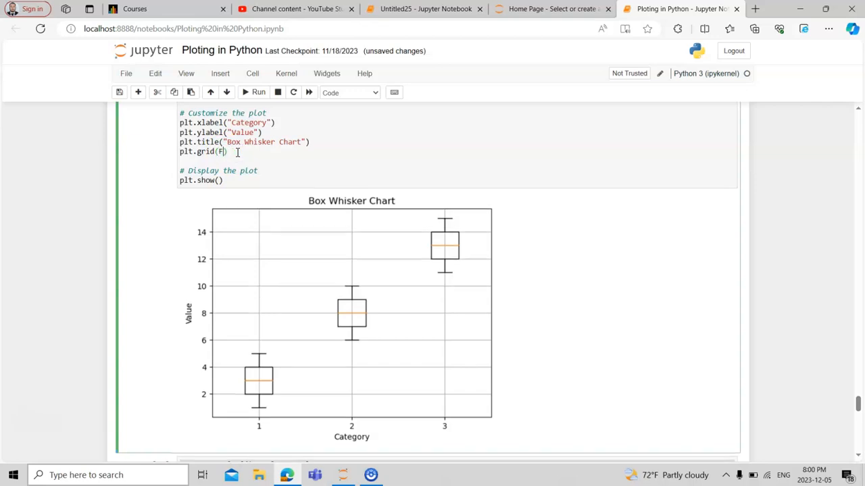
type("alse")
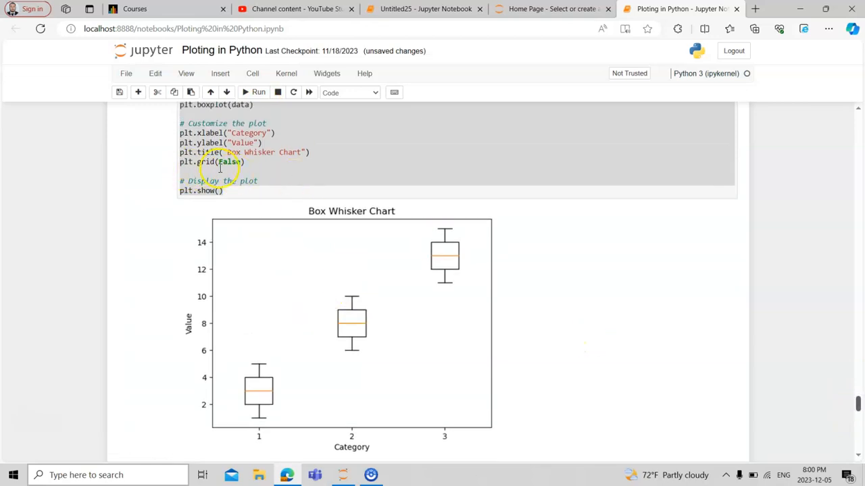
left_click(218, 162)
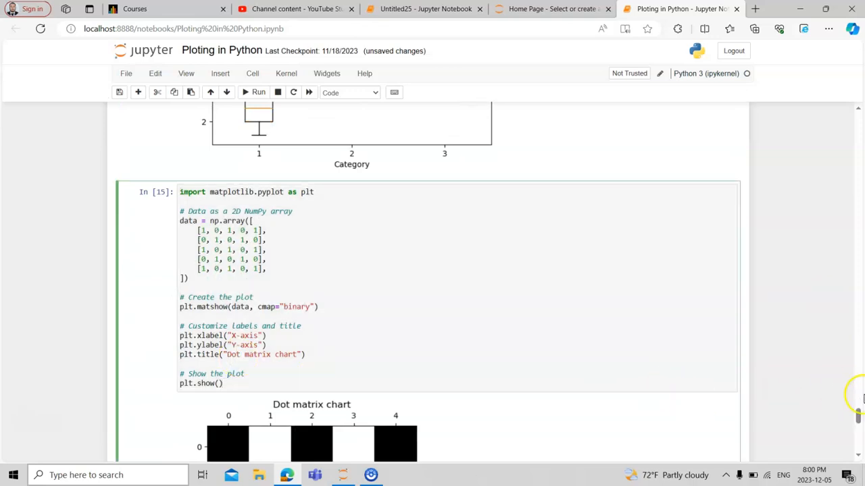
Select the dot matrix cell's xlabel, ylabel and title lines and place the cursor in plt.xlabel().
scroll("down", 3)
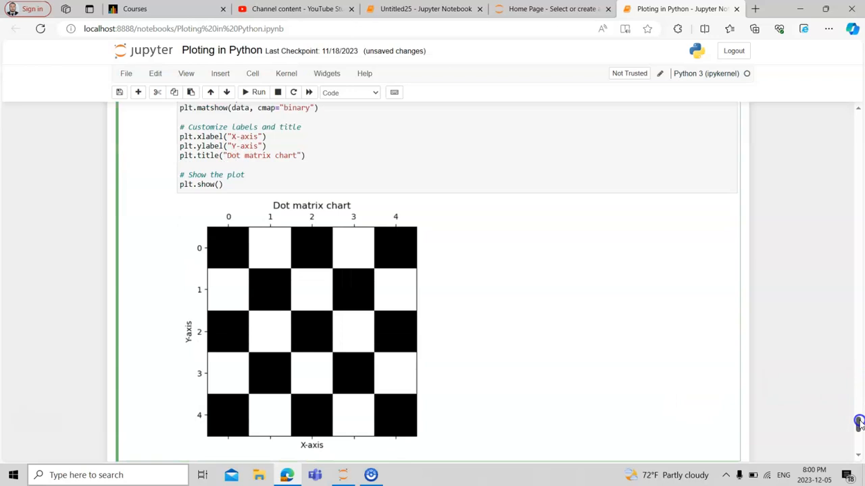
scroll("down", 3)
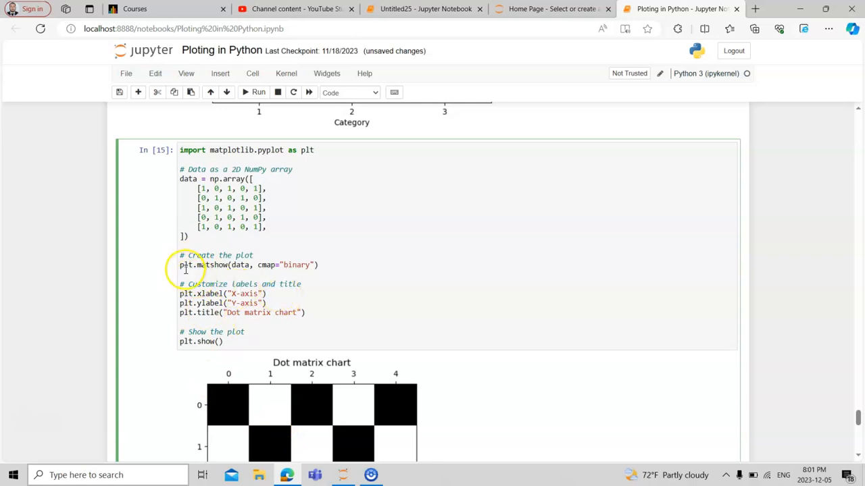
left_click(183, 149)
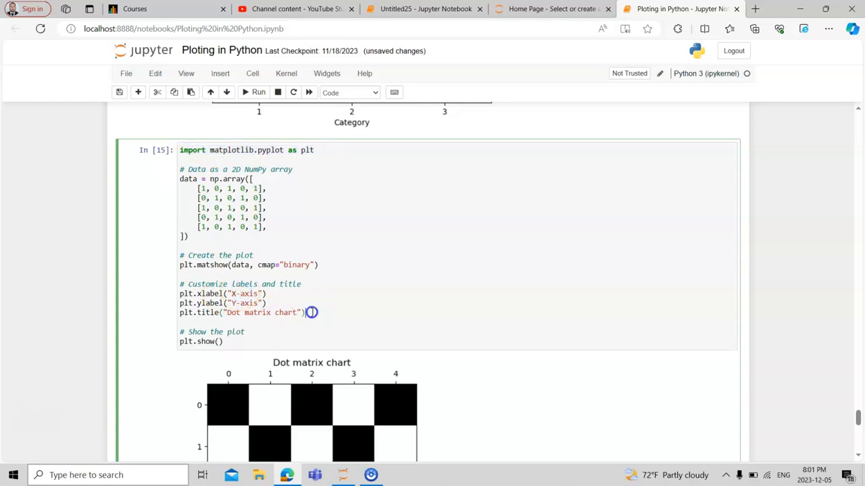
left_click_drag(310, 312, 172, 294)
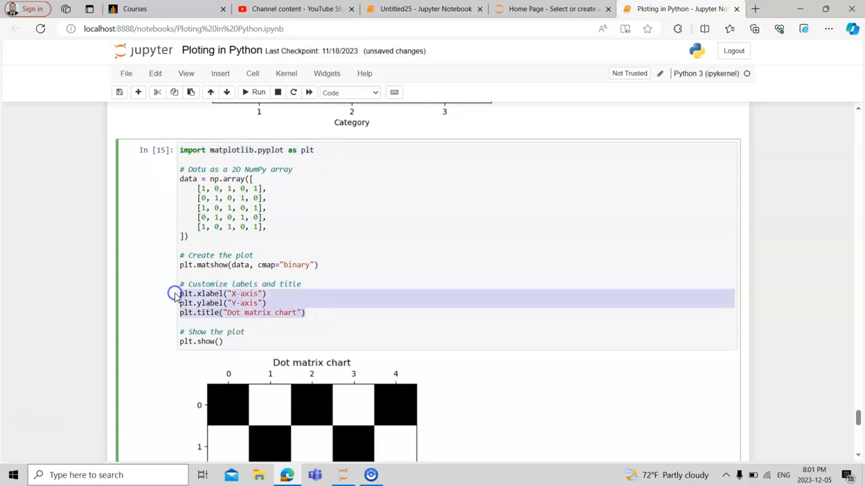
left_click(230, 303)
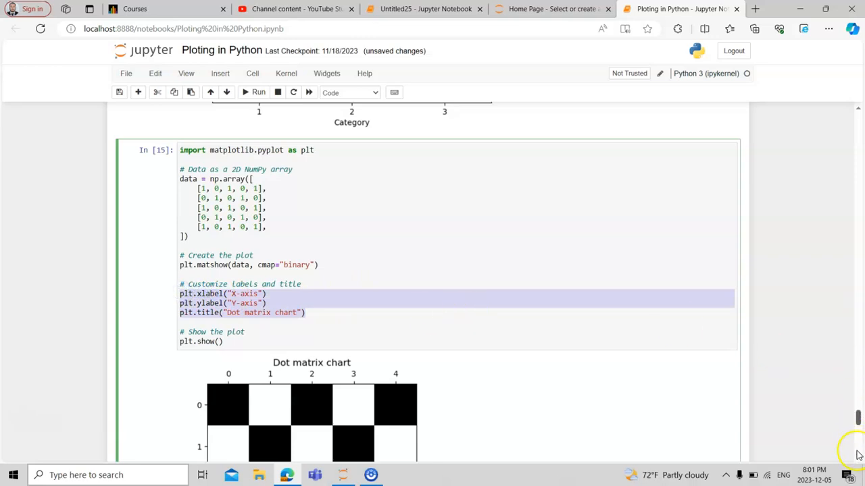
scroll("down", 3)
type("M")
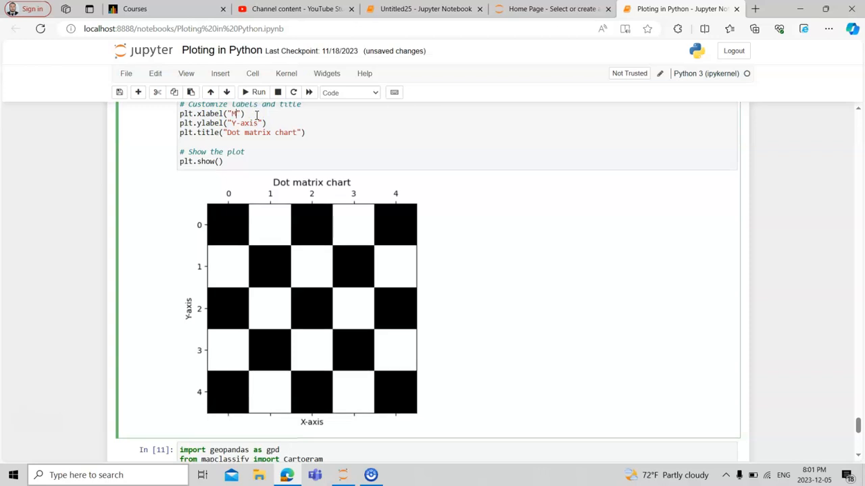
Set the x-axis label to 'My axis CBA' and title to 'My Dot matrix chart', rerunning the cell.
type("y axis c")
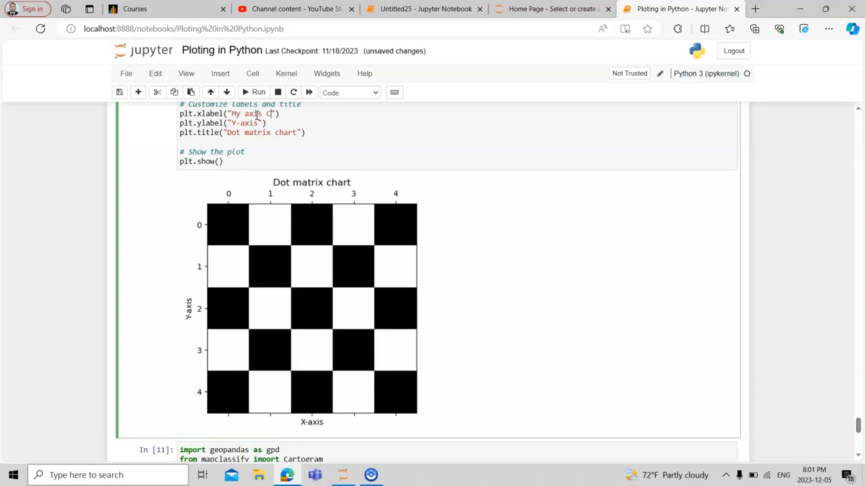
type("BA")
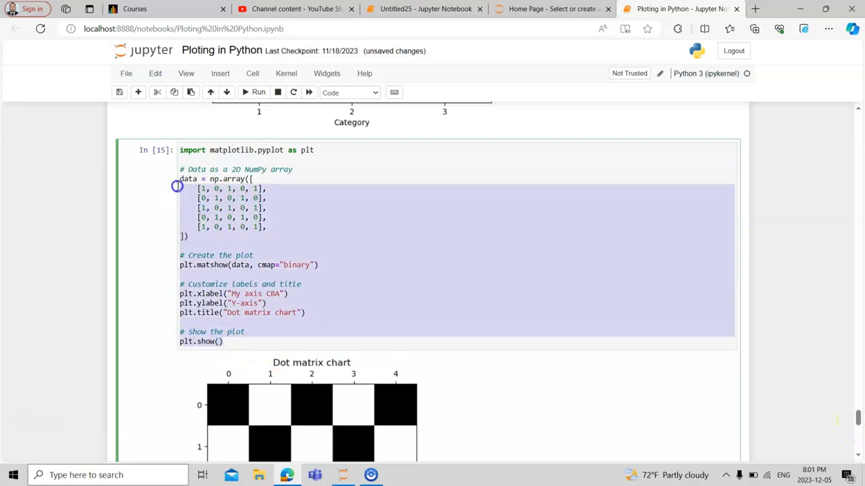
left_click(259, 93)
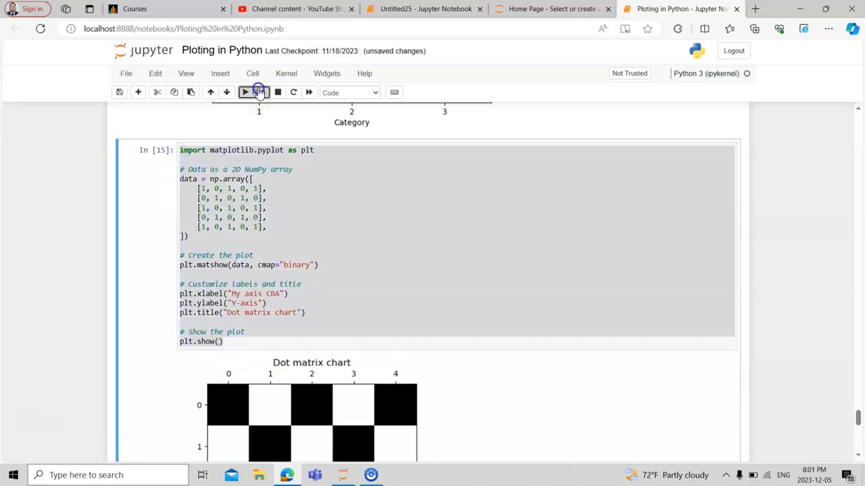
scroll("down", 3)
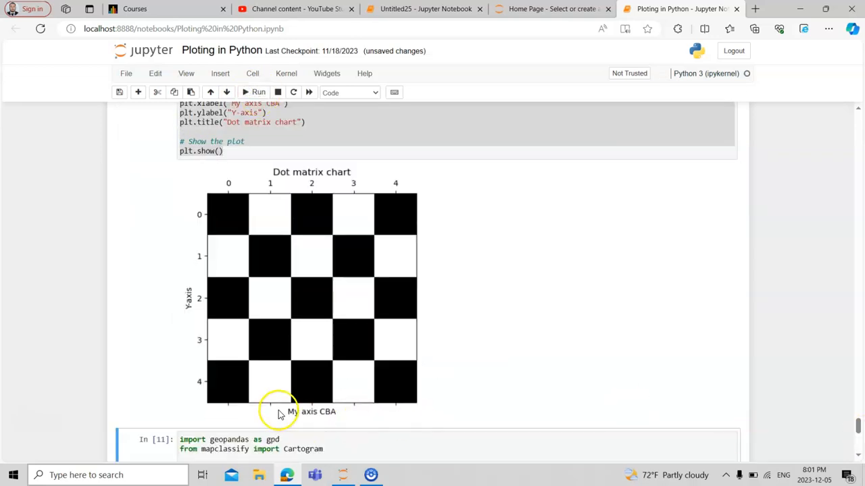
mouse_move(530, 338)
type("My ")
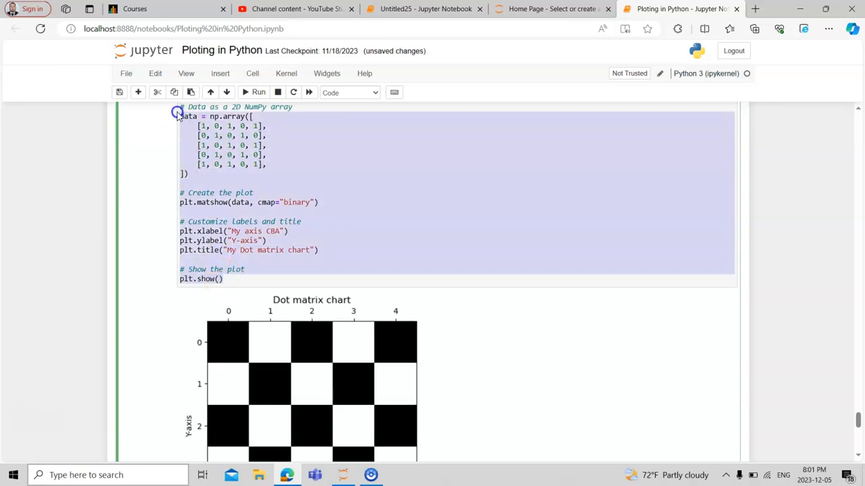
scroll("down", 3)
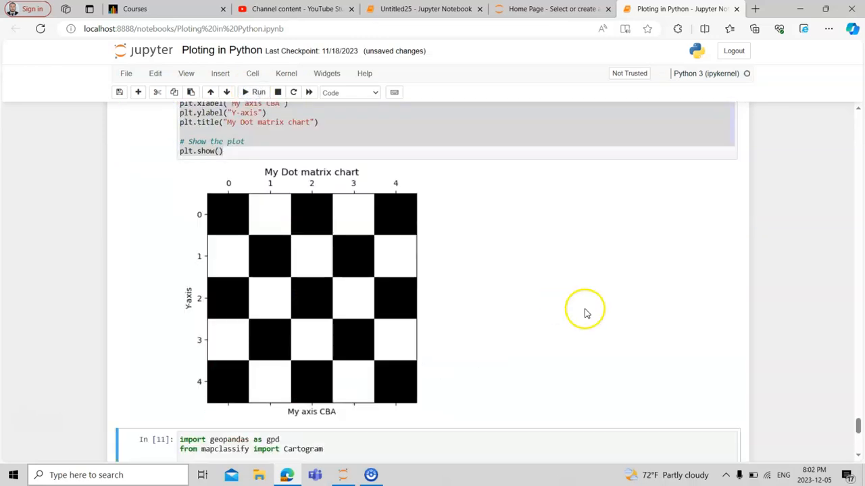
mouse_move(858, 415)
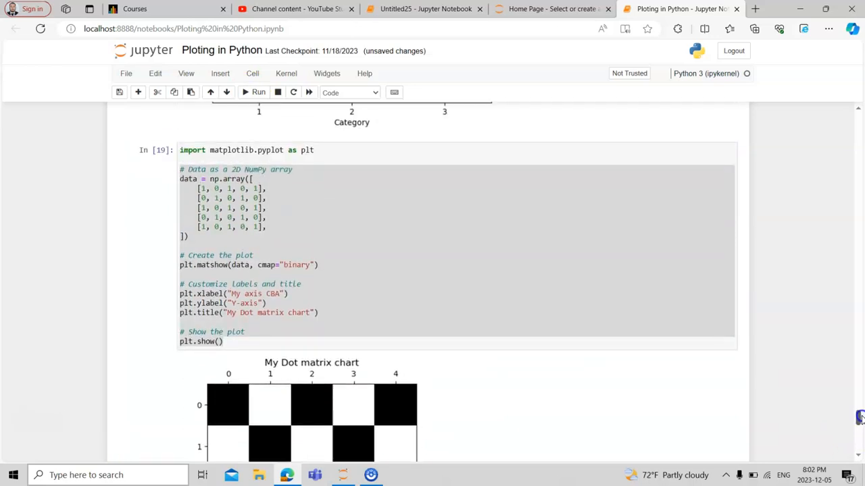
left_click(321, 264)
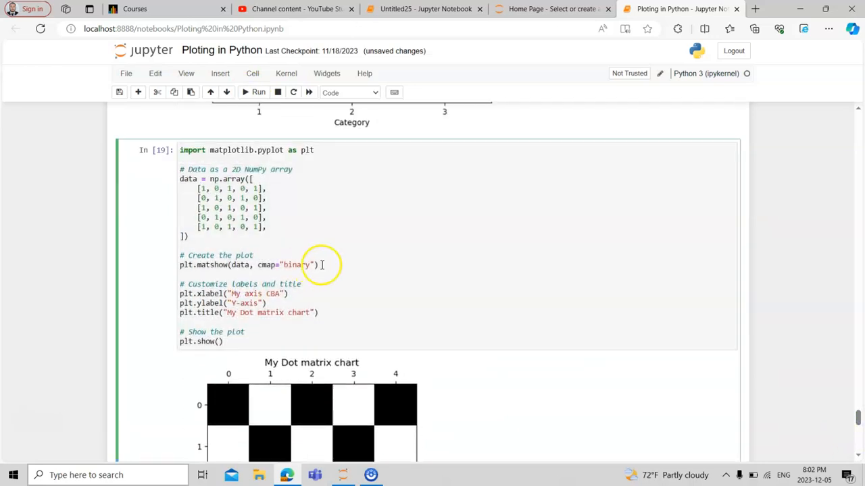